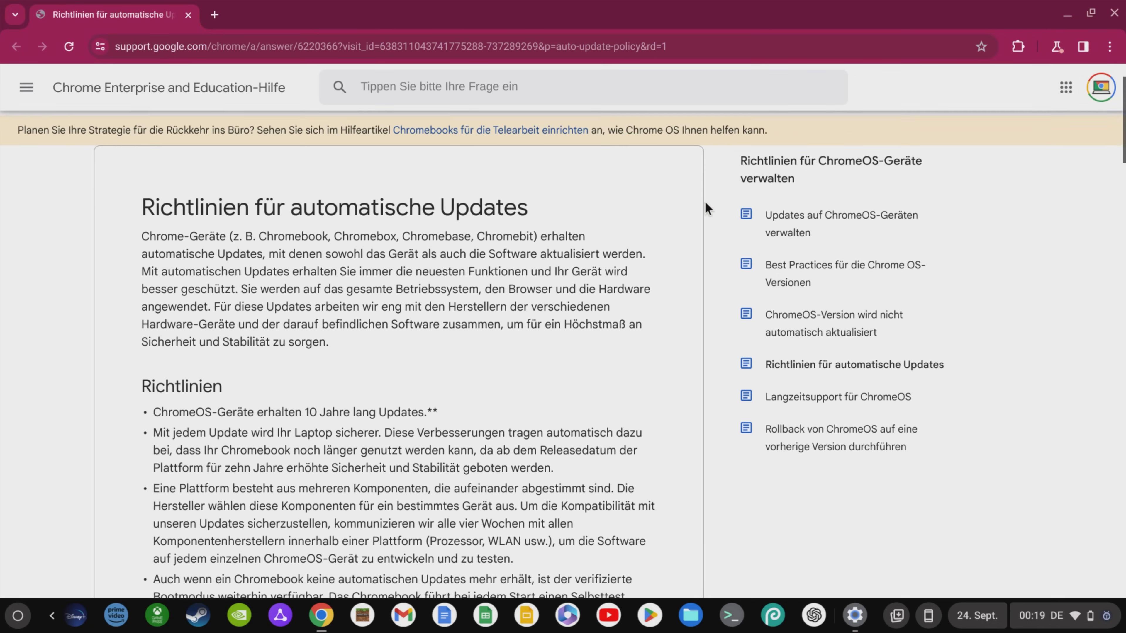
# Launch ChromeOS Settings from the Quick Settings gear icon.
pyautogui.scroll(-3)
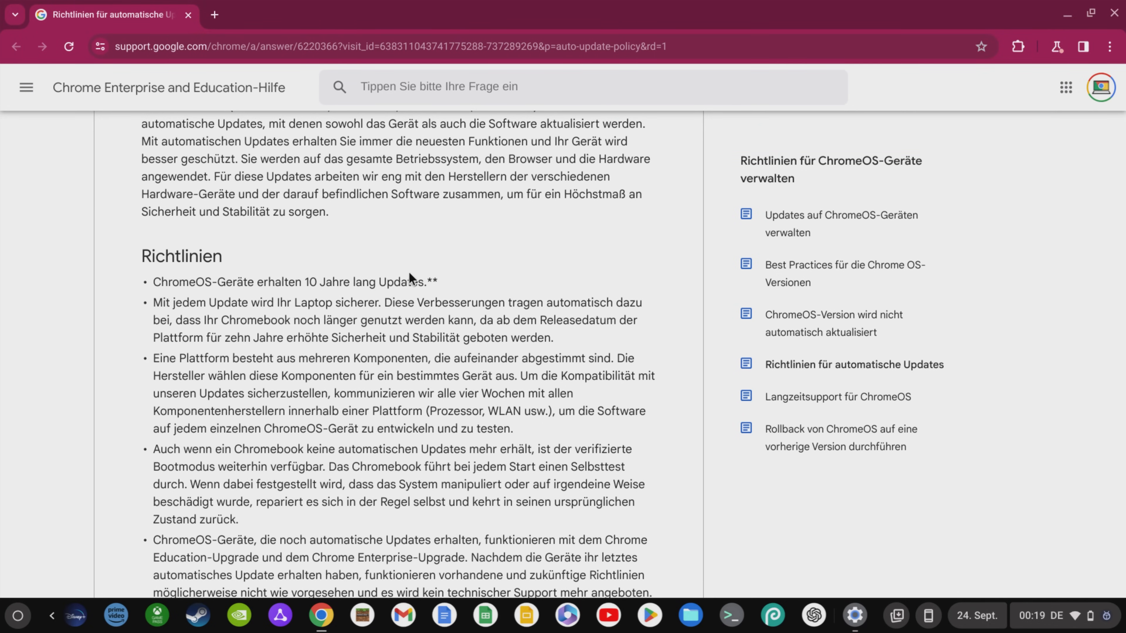
pyautogui.moveTo(152, 287)
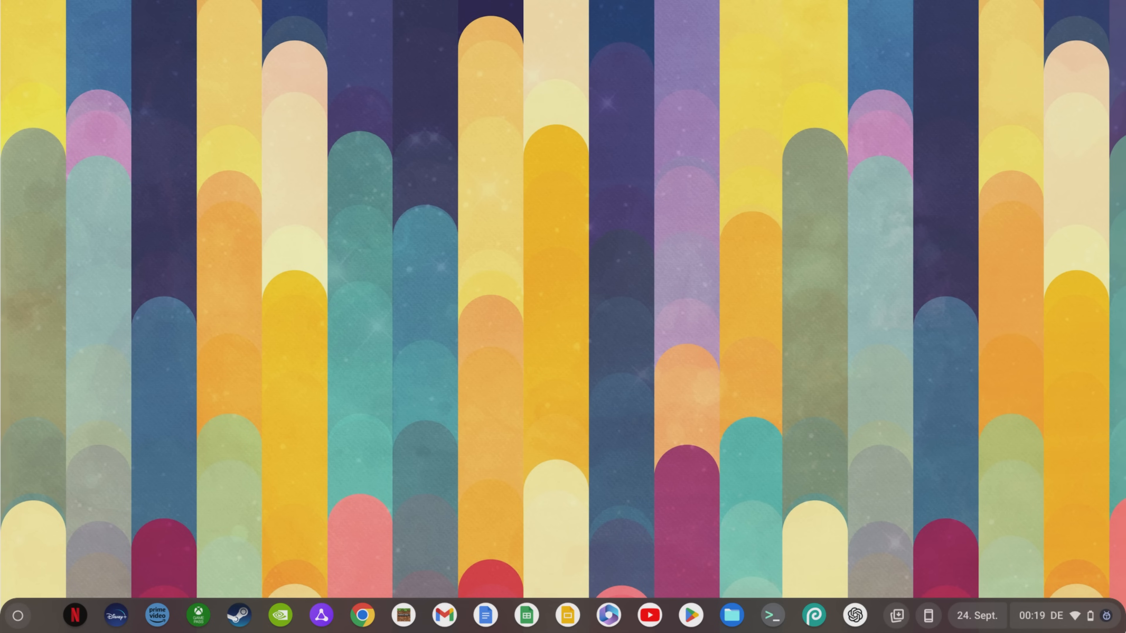
pyautogui.moveTo(1117, 607)
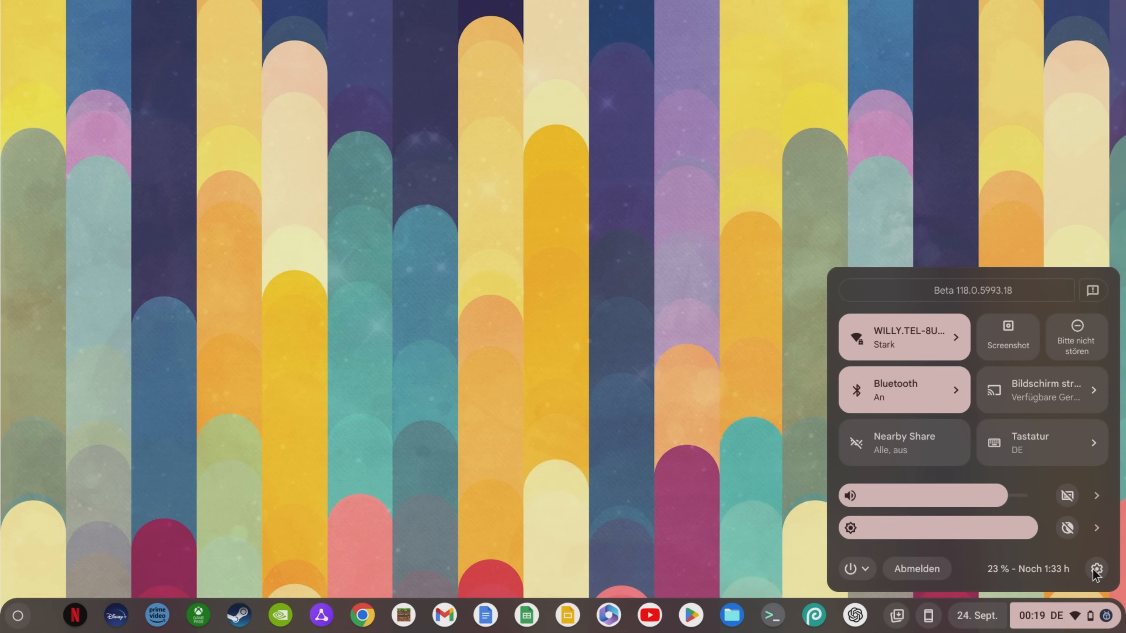
pyautogui.click(1094, 568)
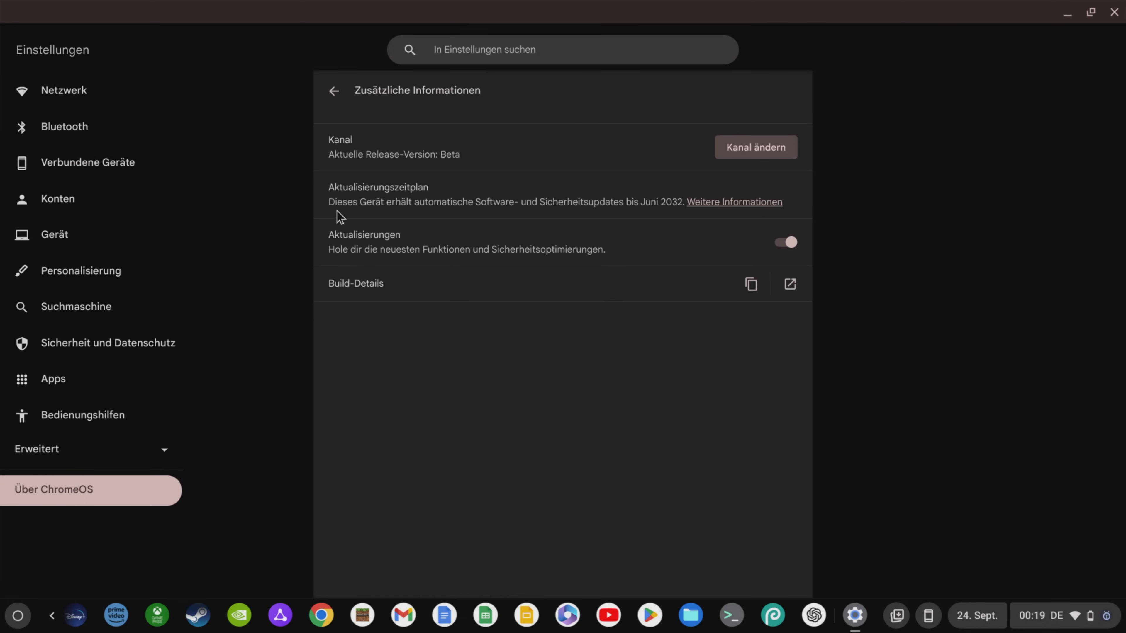
pyautogui.moveTo(706, 207)
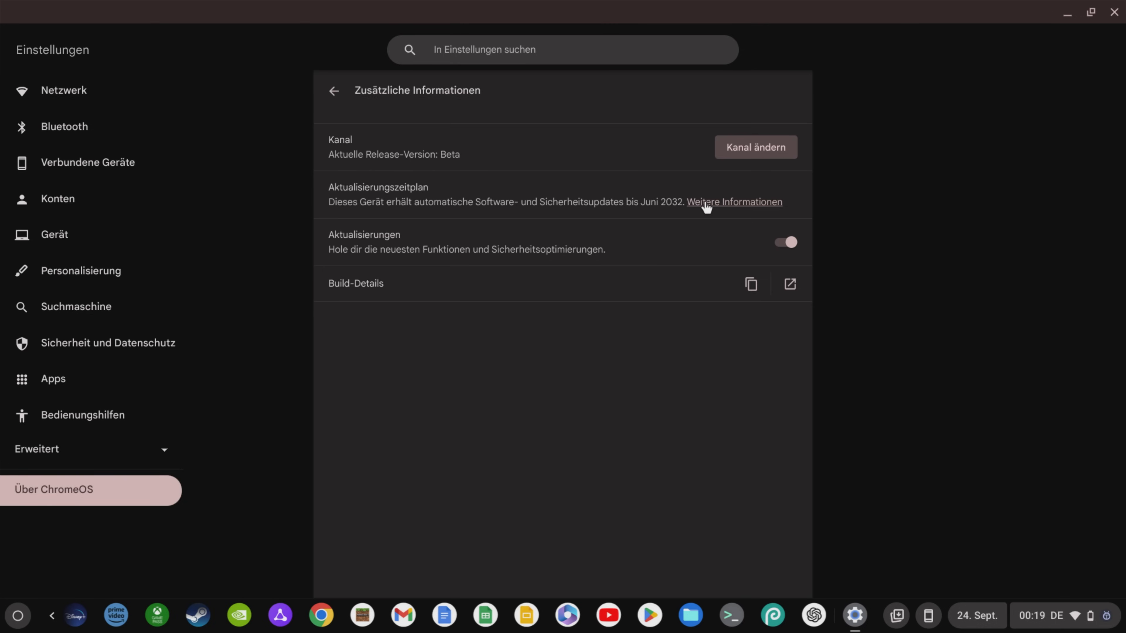
# Follow the 'Weitere Informationen' link beside the Aktualisierungszeitplan ending June 2032.
pyautogui.click(734, 201)
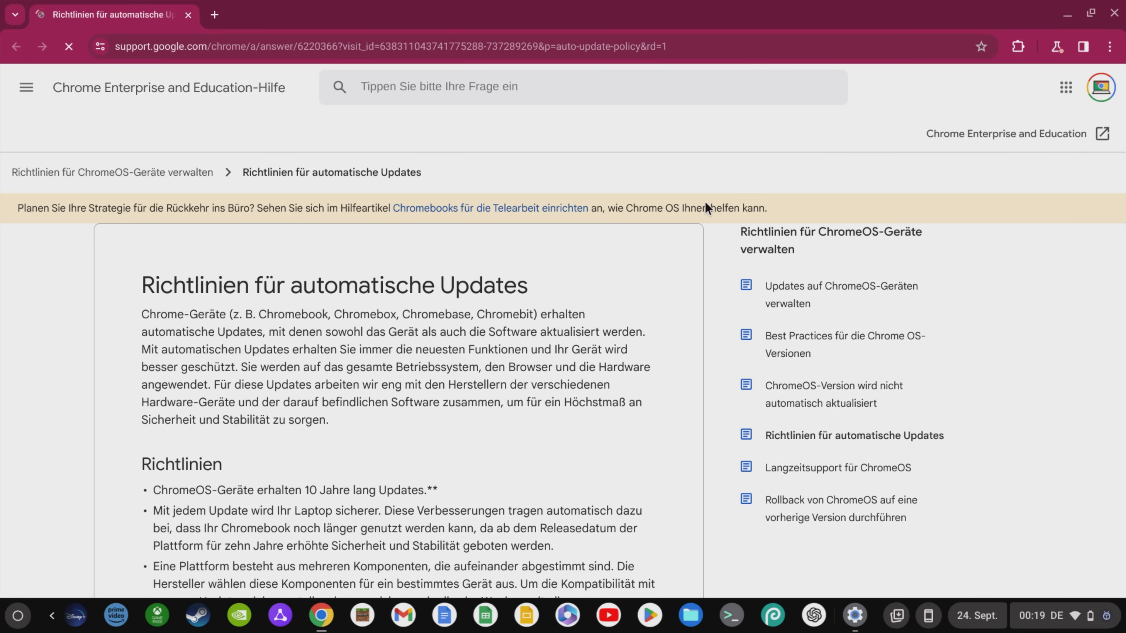
# Scroll the help article down to the Chromebook auto-update expiration table.
pyautogui.scroll(-3)
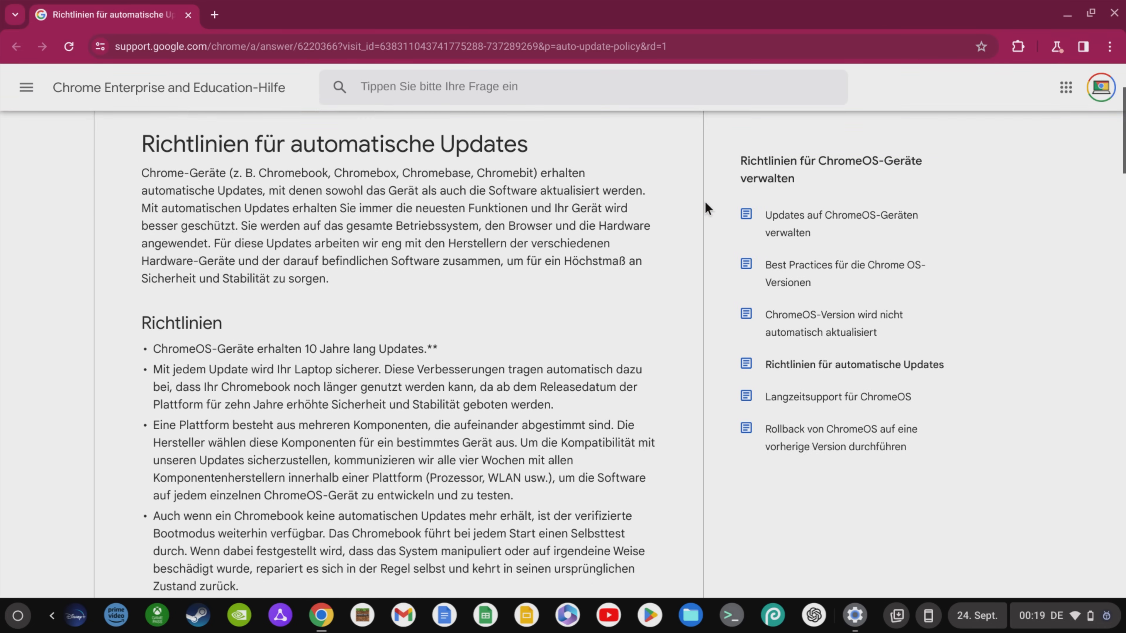
pyautogui.scroll(-3)
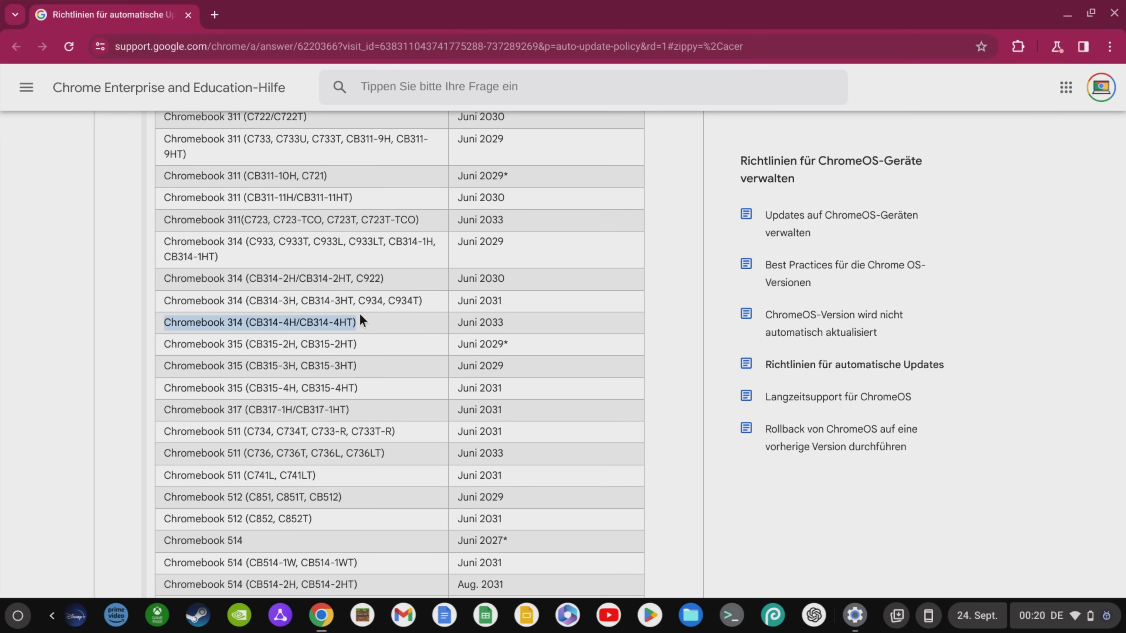
pyautogui.moveTo(514, 323)
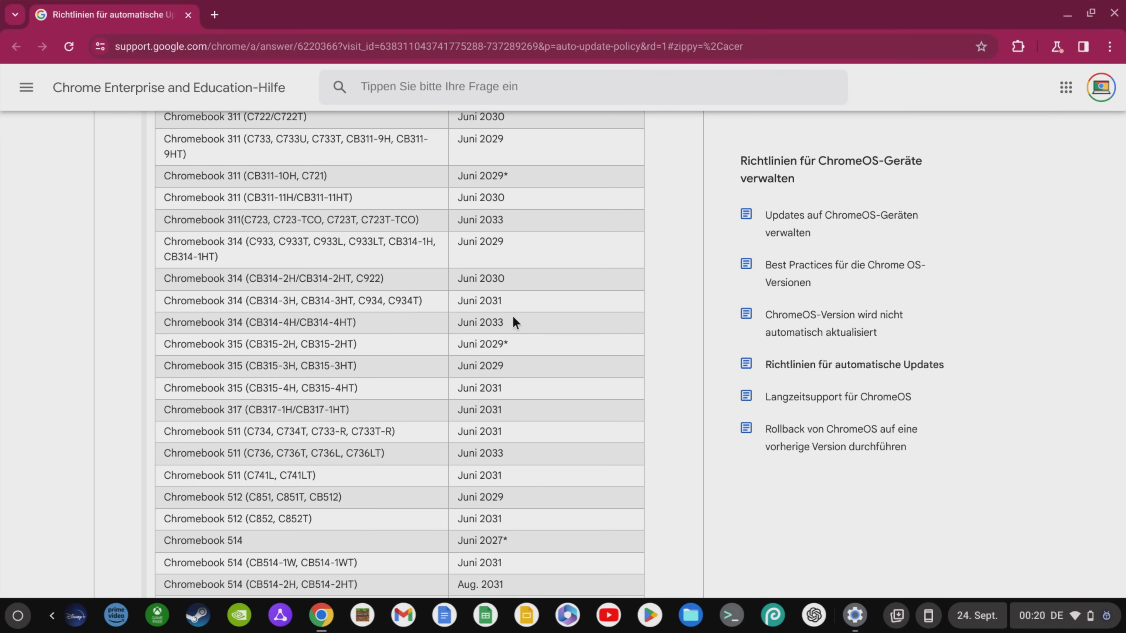